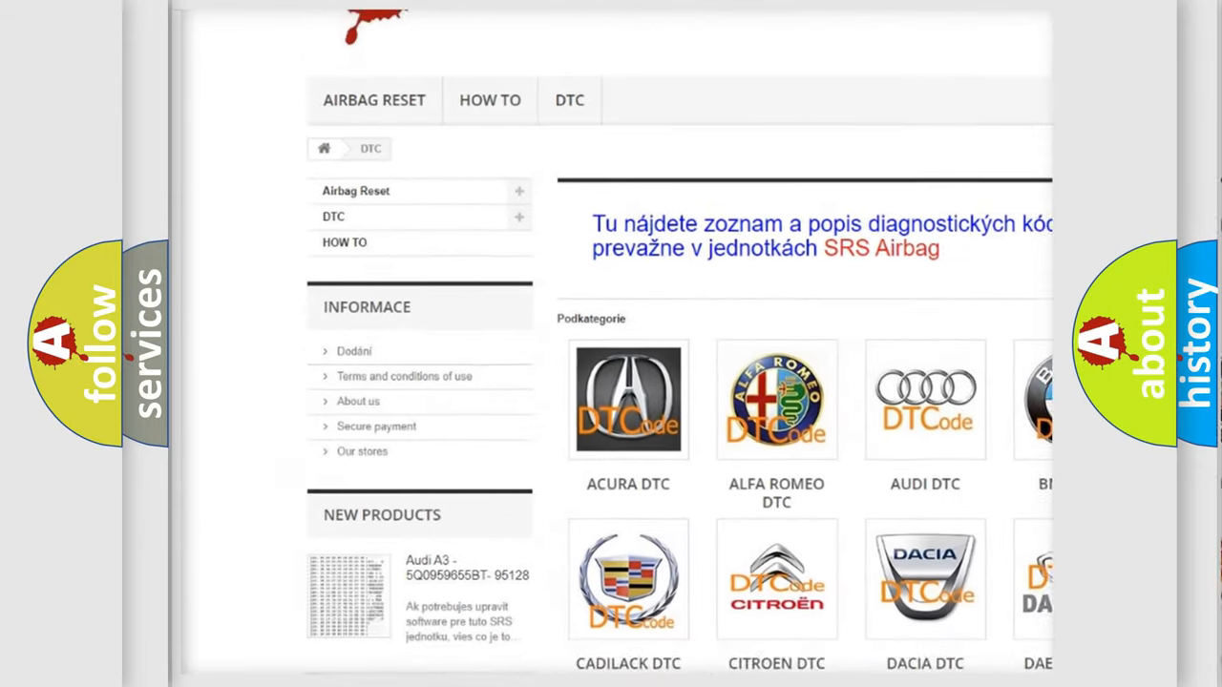
{"action": "scroll", "scroll_direction": "down", "scroll_amount": 3}
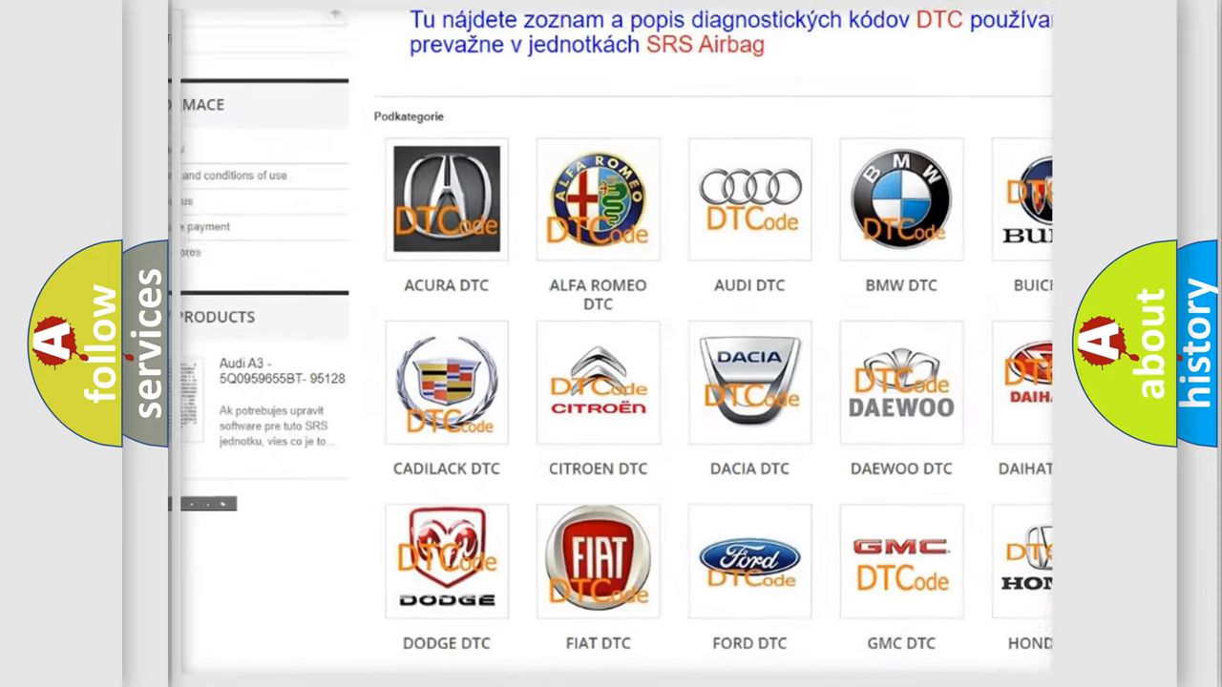
{"action": "scroll", "scroll_direction": "down", "scroll_amount": 3}
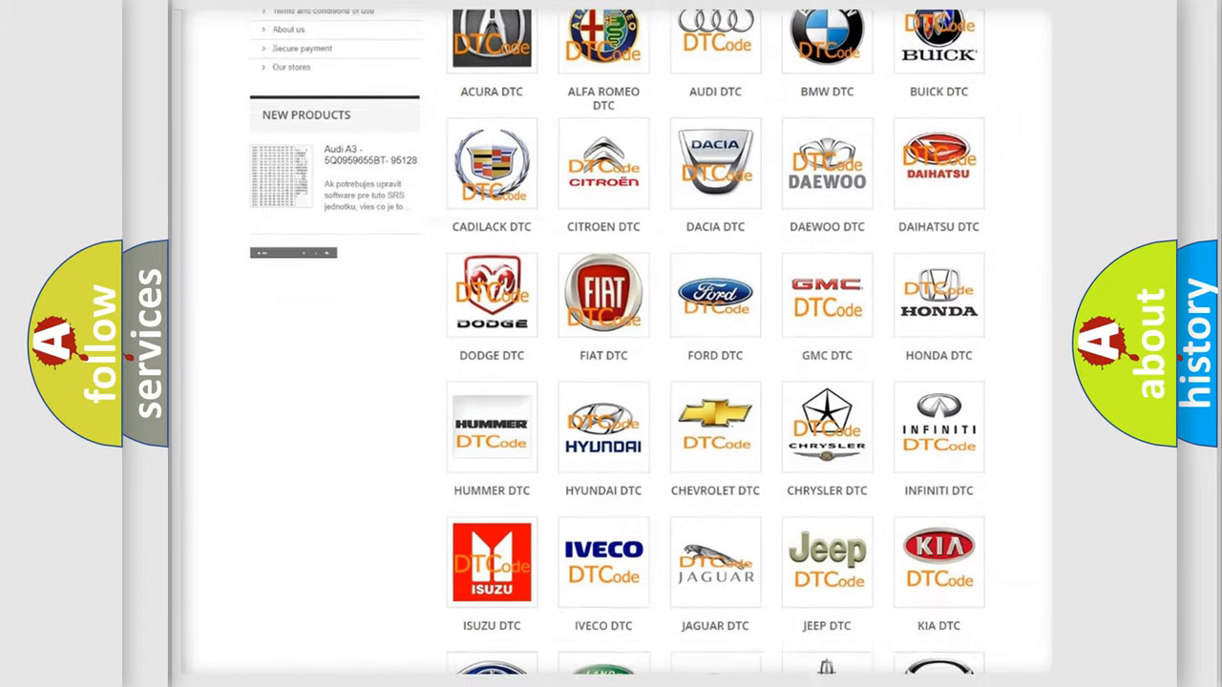
{"action": "scroll", "scroll_direction": "down", "scroll_amount": 3}
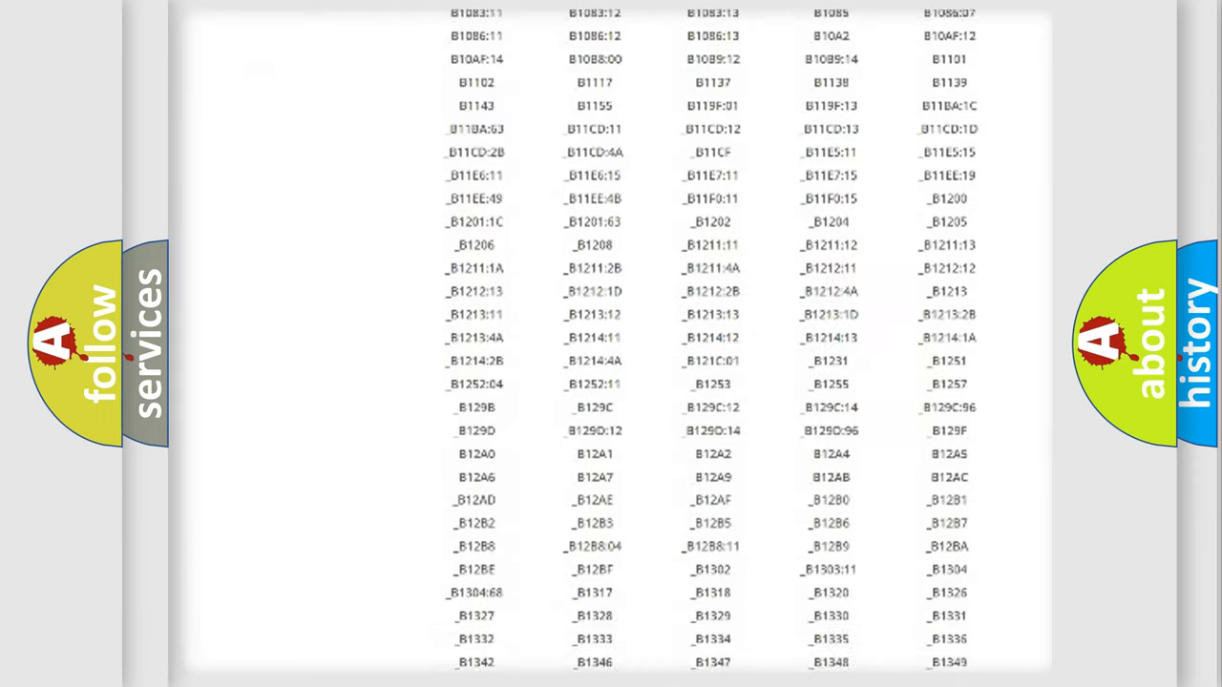
{"action": "scroll", "scroll_direction": "down", "scroll_amount": 3}
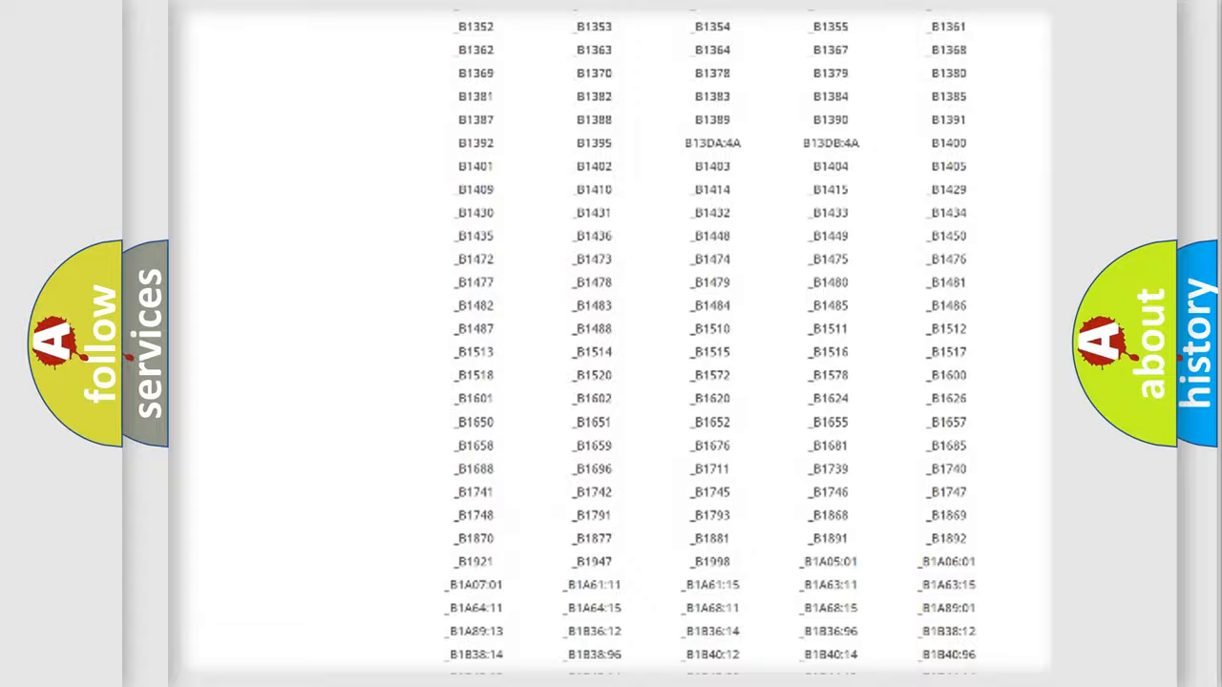
{"action": "scroll", "scroll_direction": "up", "scroll_amount": 3}
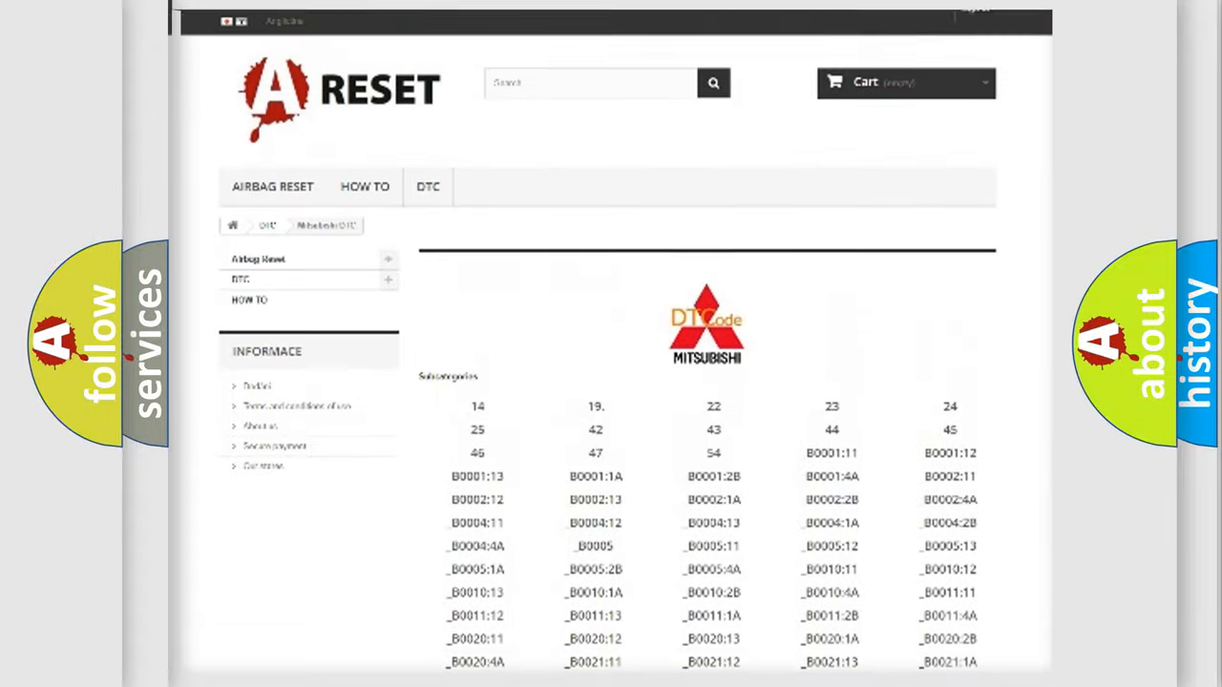